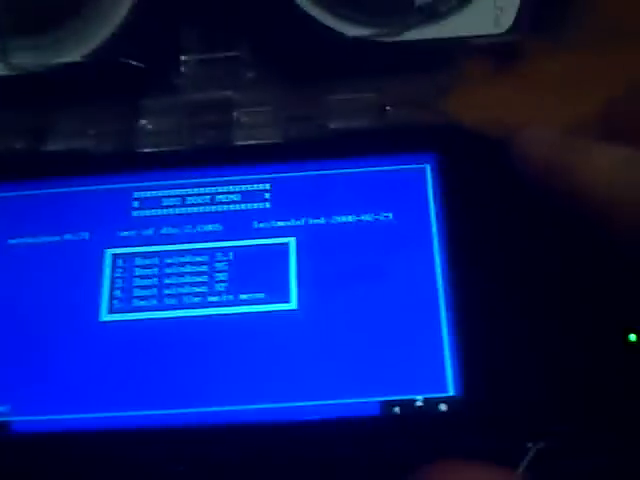
Step: Confirm the Boot Windows 95 entry in the PSP PC emulator boot menu
key(enter)
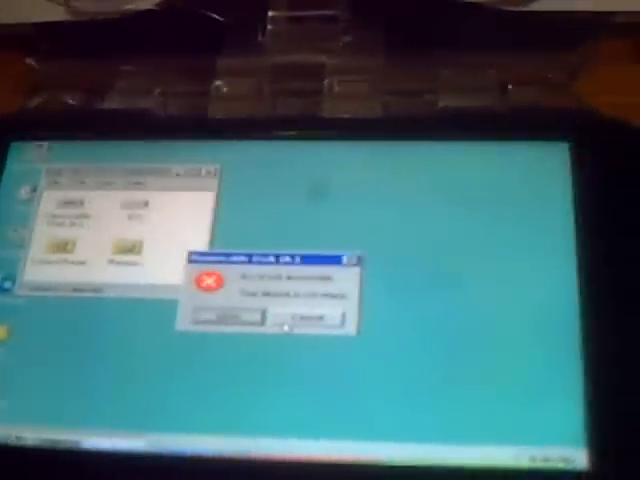
Step: Dismiss the A: drive not-accessible error with Cancel, leaving My Computer open
click(300, 318)
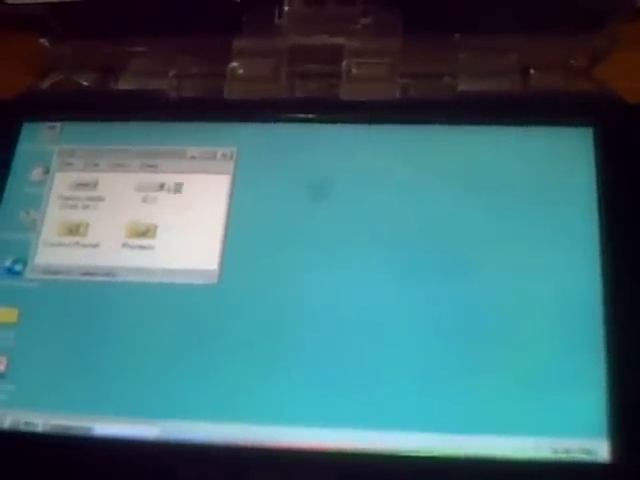